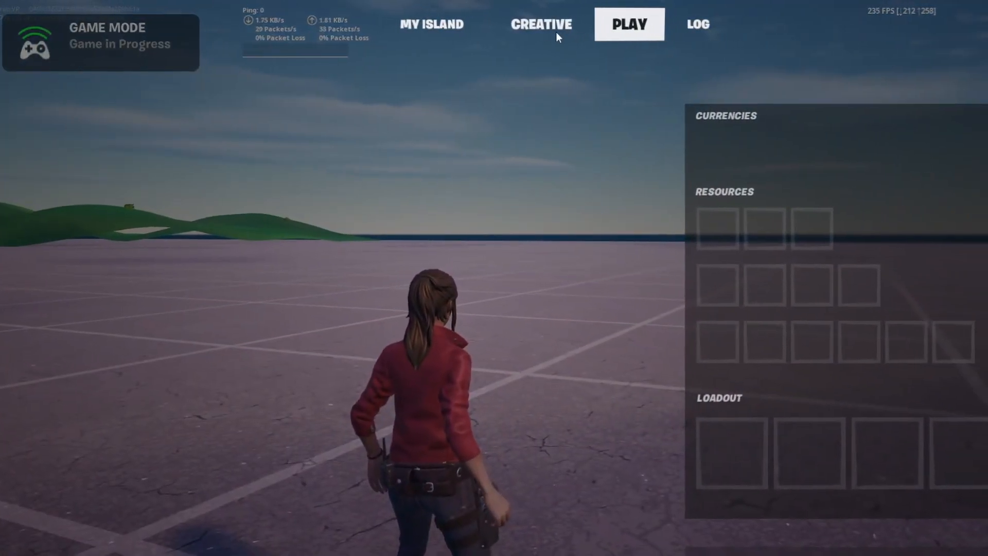
Step: Show the session log listing the device's printed "HI" message
click(697, 24)
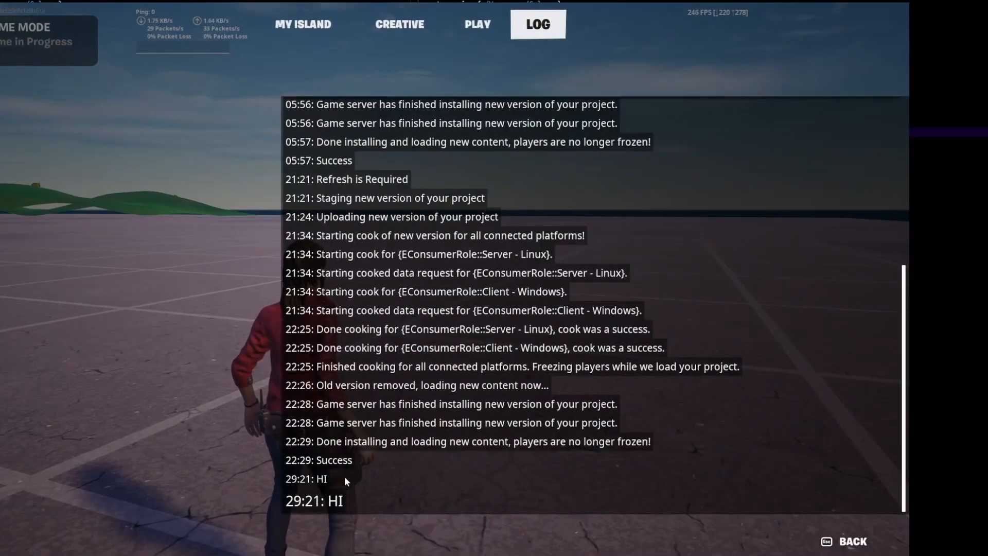
click(849, 541)
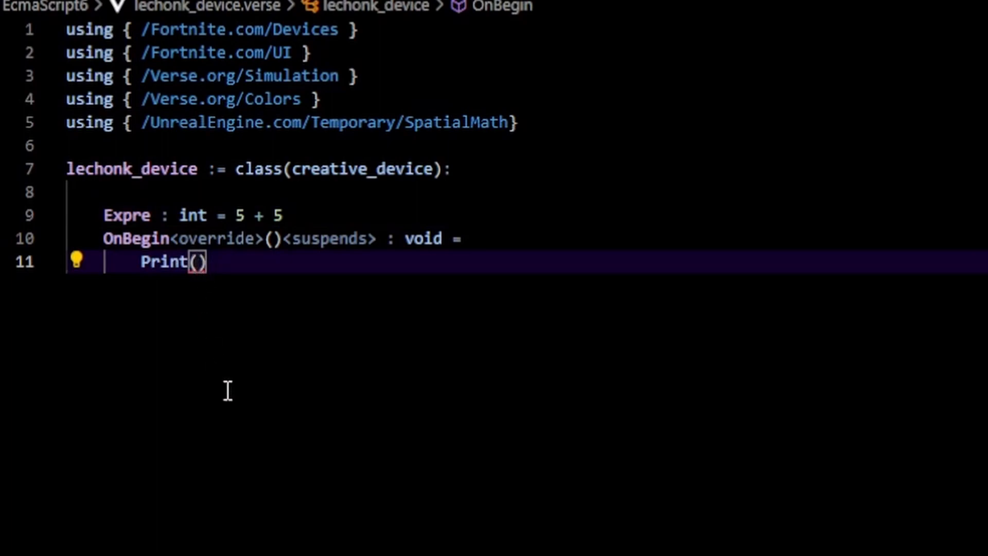
Step: Print Expre via ToString(Expre) and again via interpolation "{Expre}" in OnBegin
text(ToString(Expre)
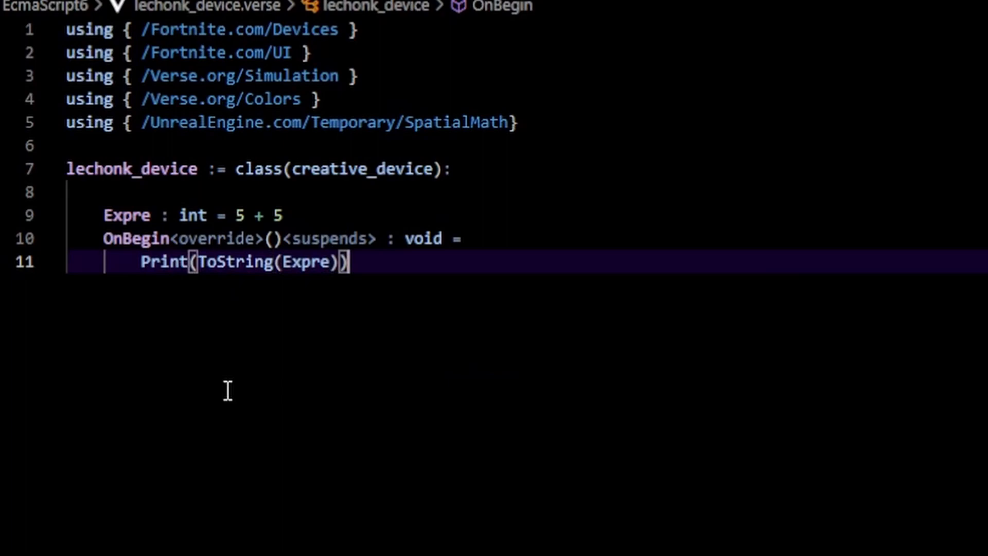
text(P)
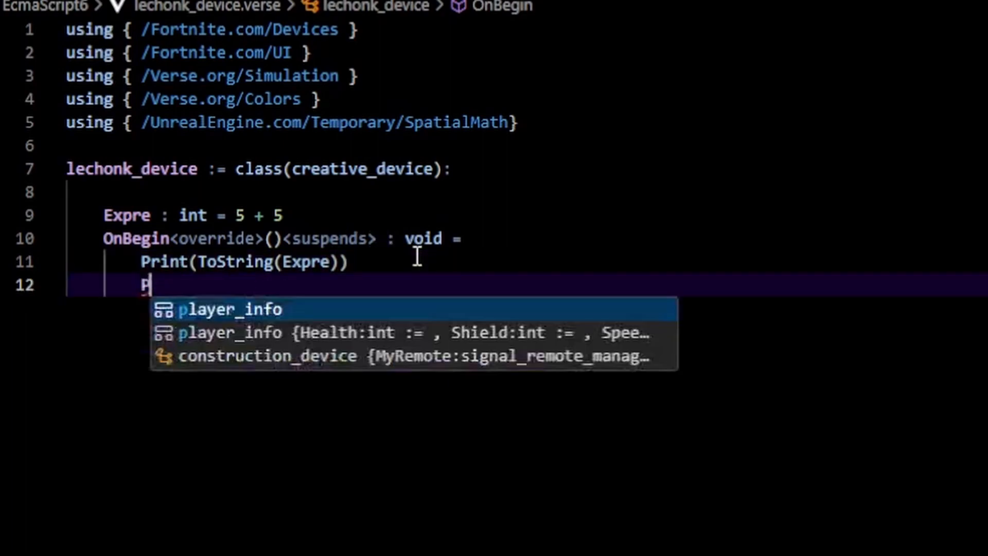
text(rint(""))
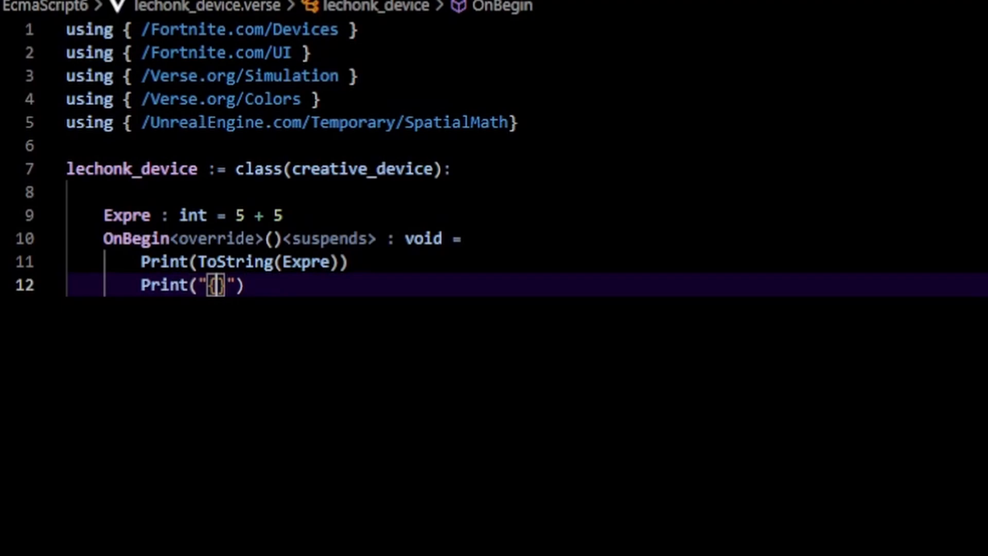
text(Expre)
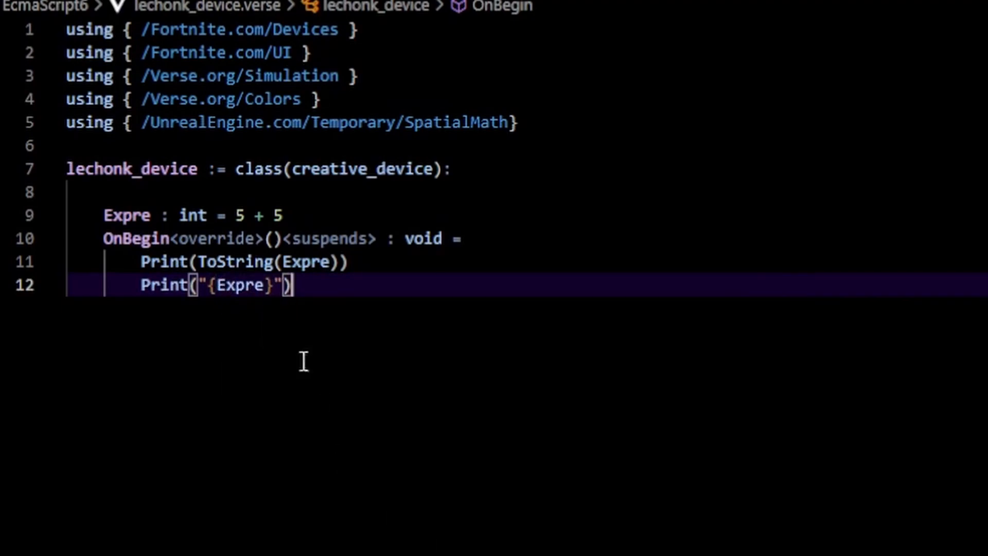
double_click(238, 284)
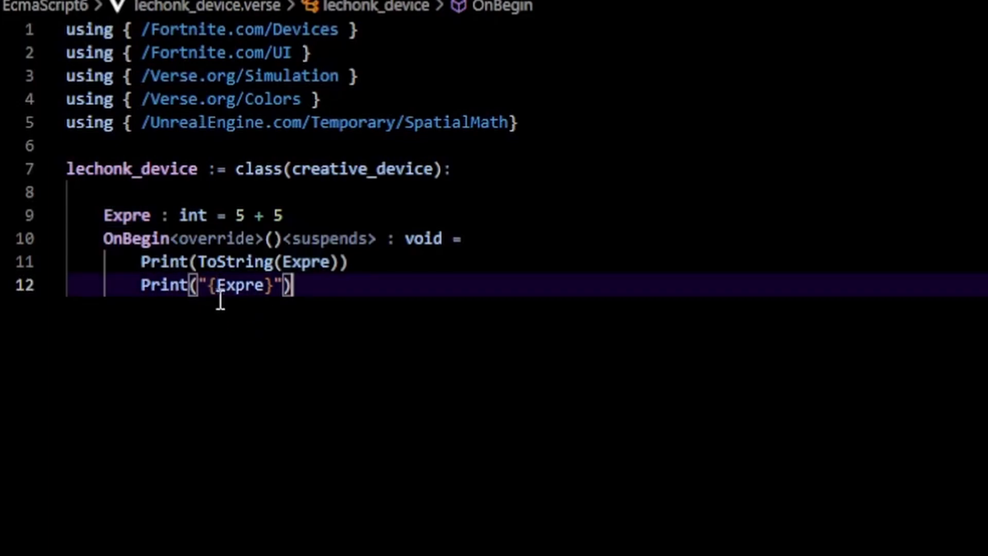
mouse_move(240, 346)
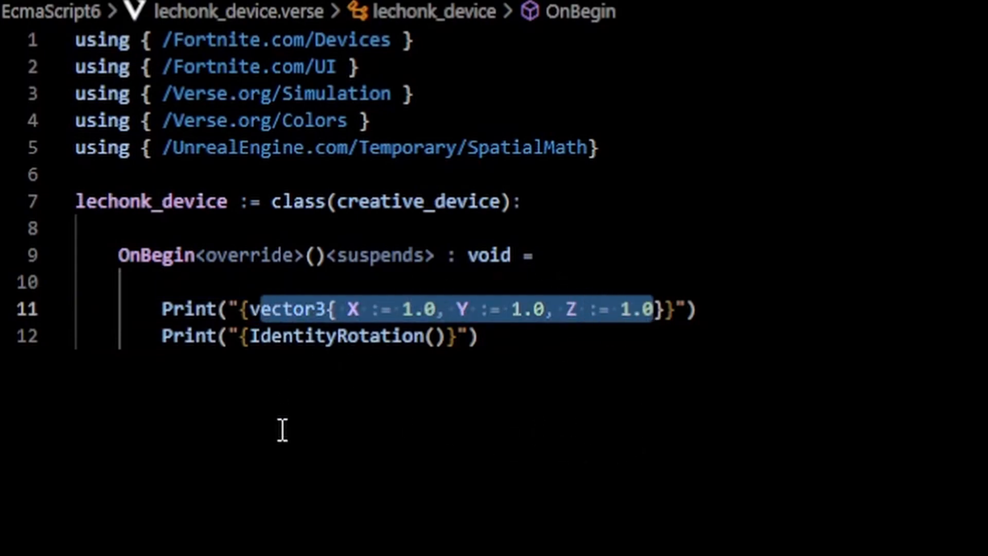
Step: Select the vector3{X := 1.0, Y := 1.0, Z := 1.0} expression inside the Print call
double_click(344, 335)
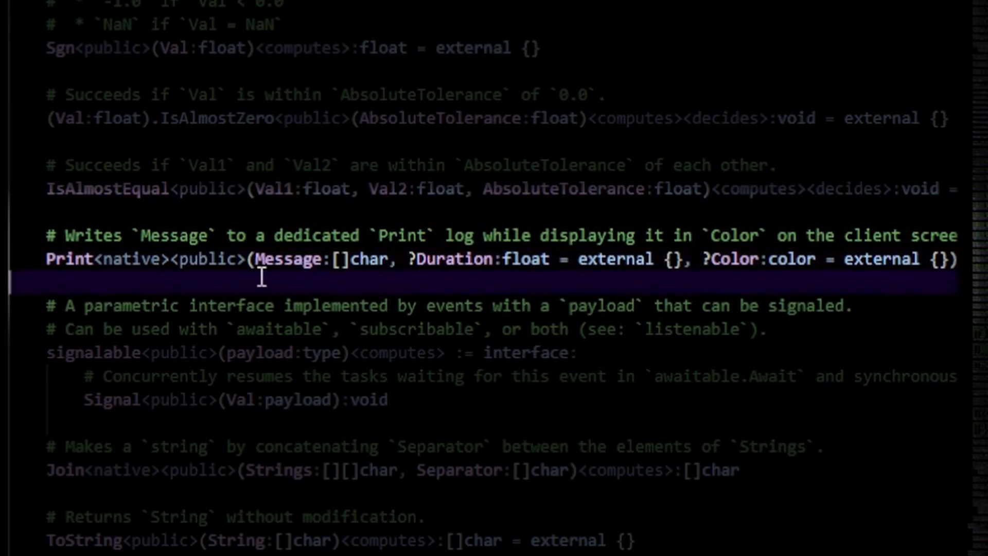
Step: Select the Message parameter in Print's declaration in the Verse digest
double_click(297, 259)
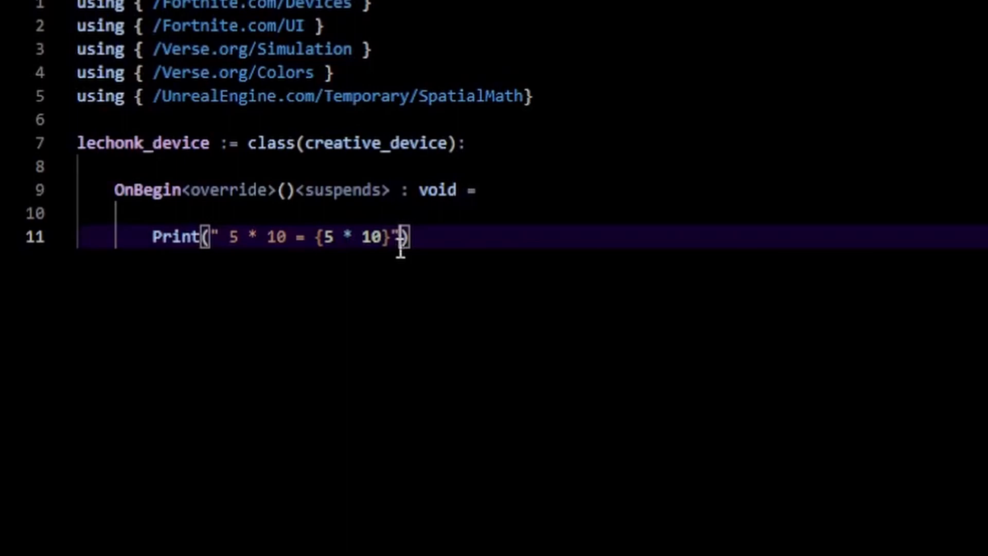
mouse_move(462, 405)
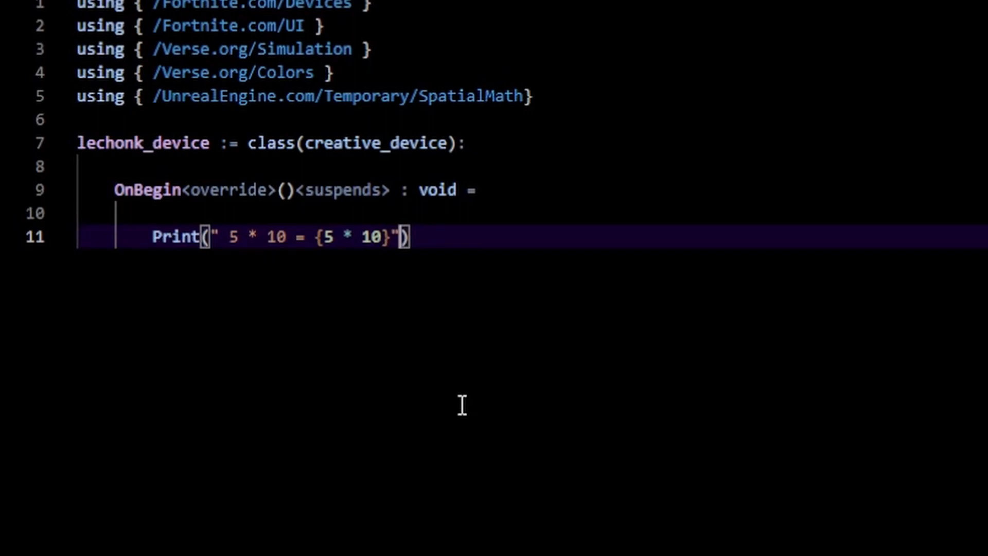
Step: Add ?Duration := 10.0 and ?Color := NamedColors.Red to the Print call
text(, ?)
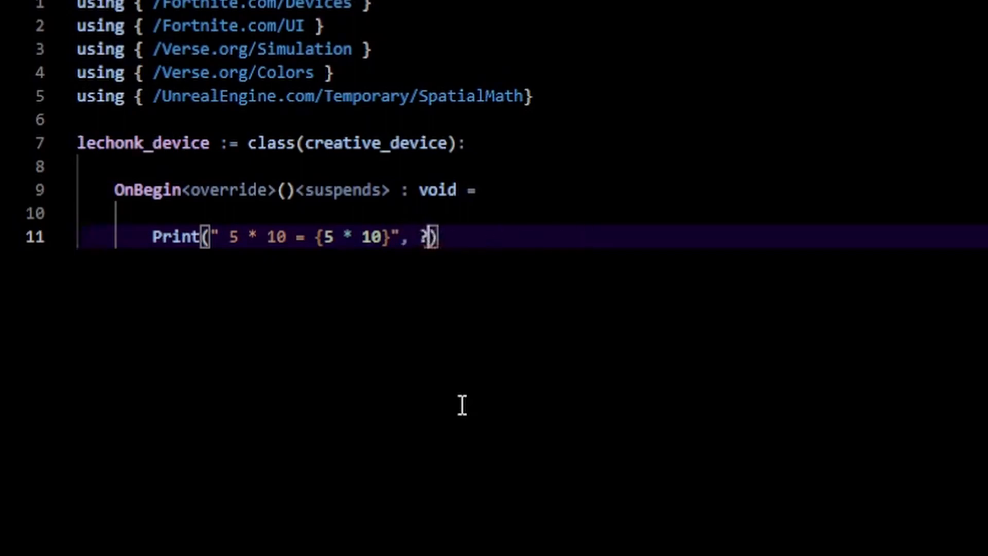
text(Duration)
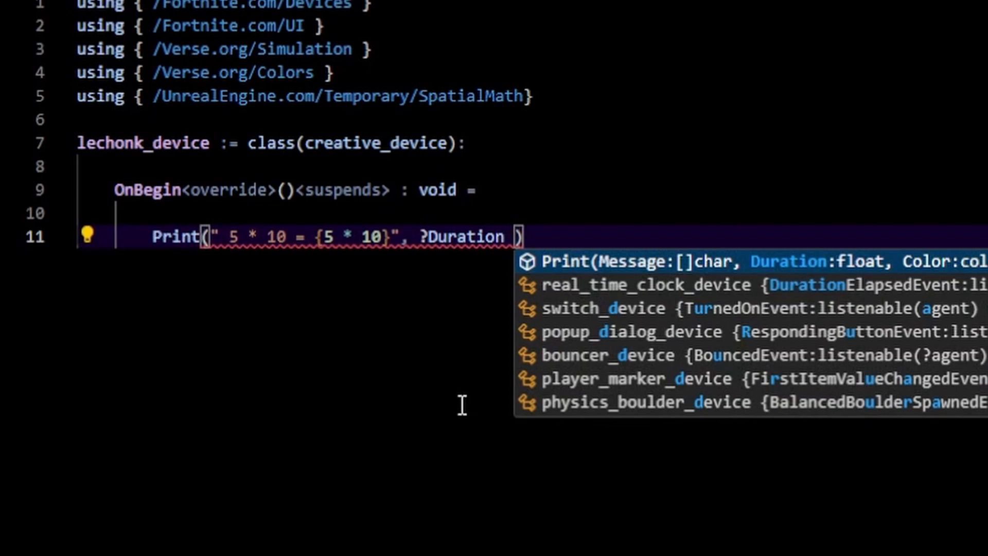
text(:= 10.0)
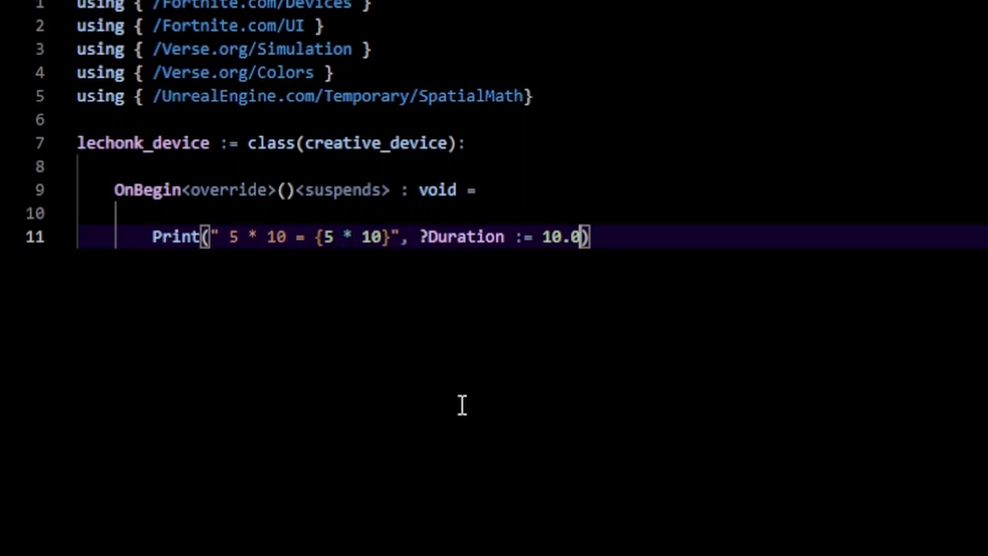
text(,)
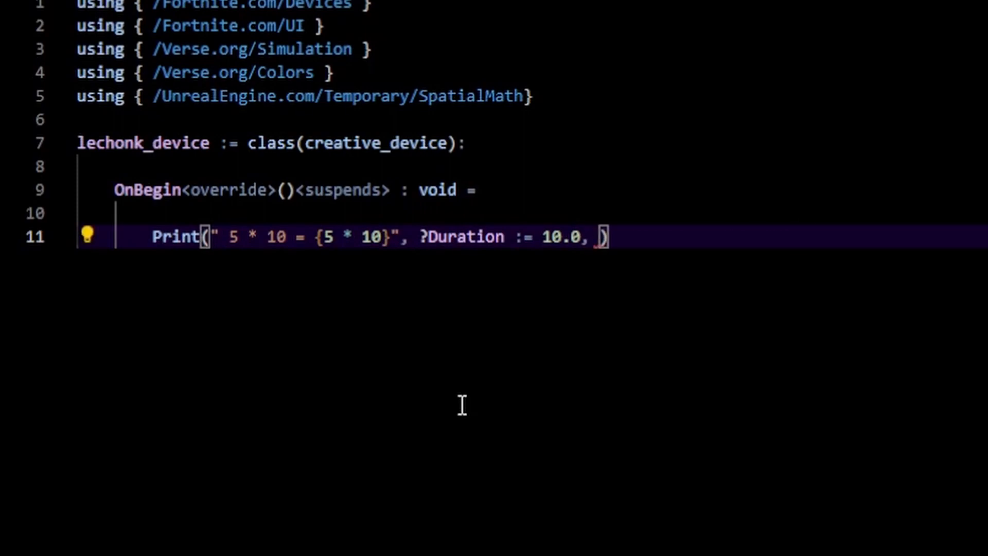
text(?Color)
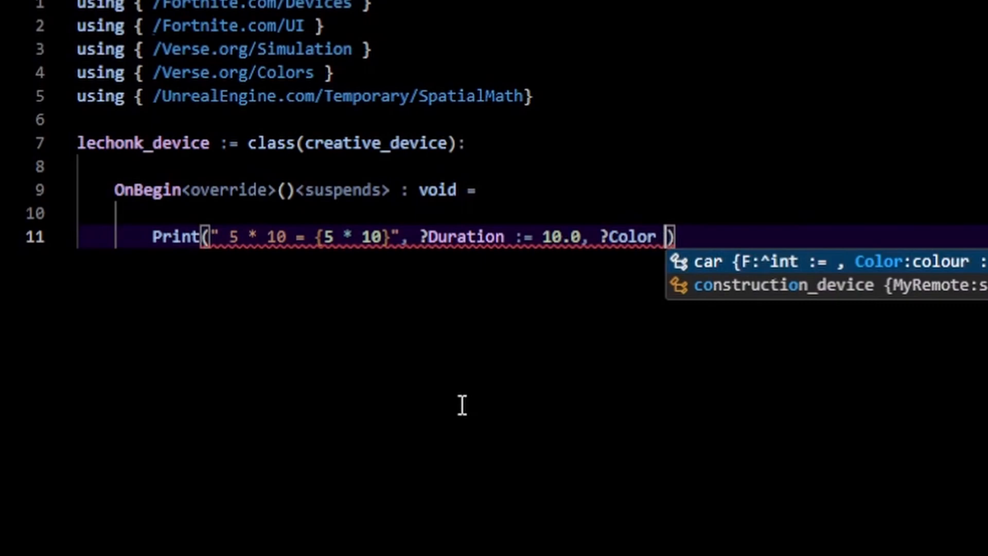
text(:=)
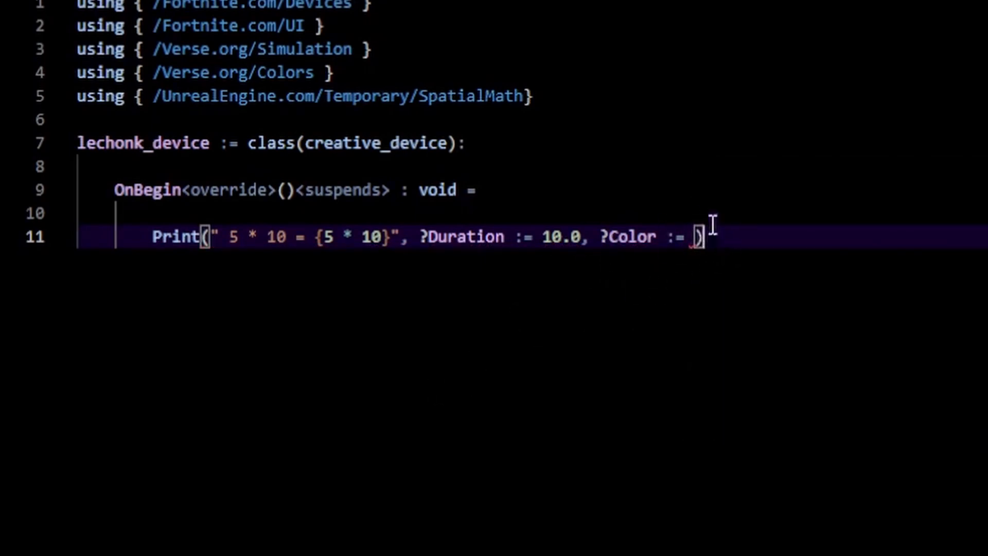
mouse_move(692, 276)
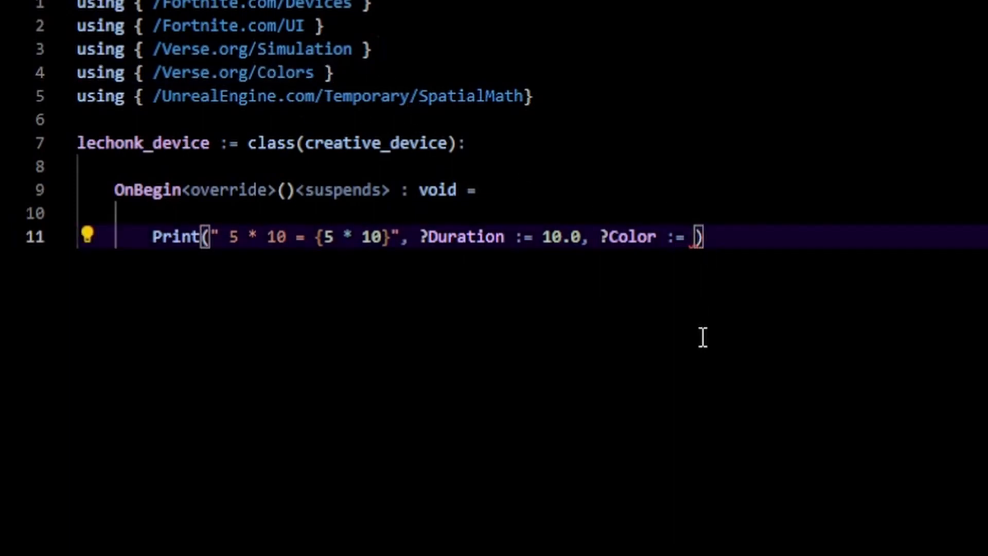
text(NamedColor)
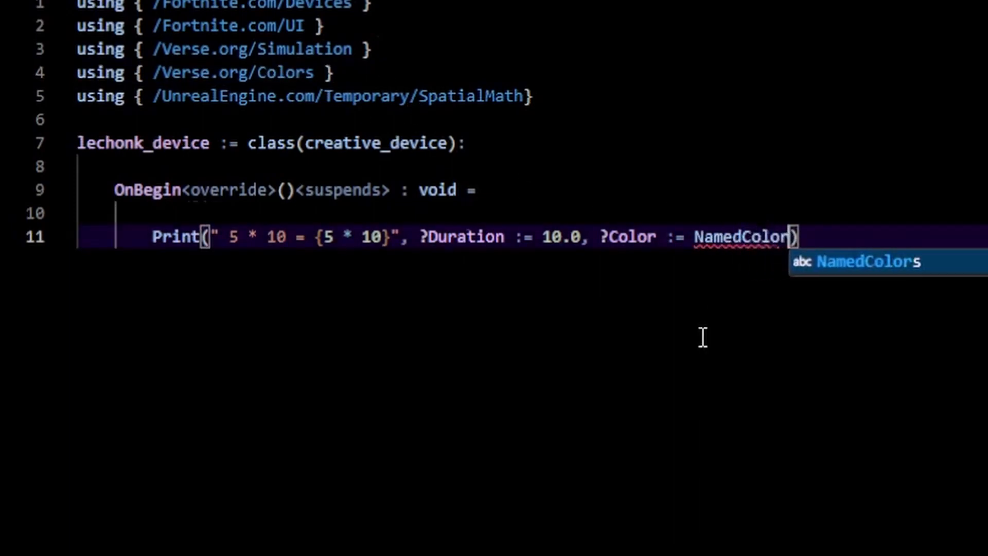
text(s.)
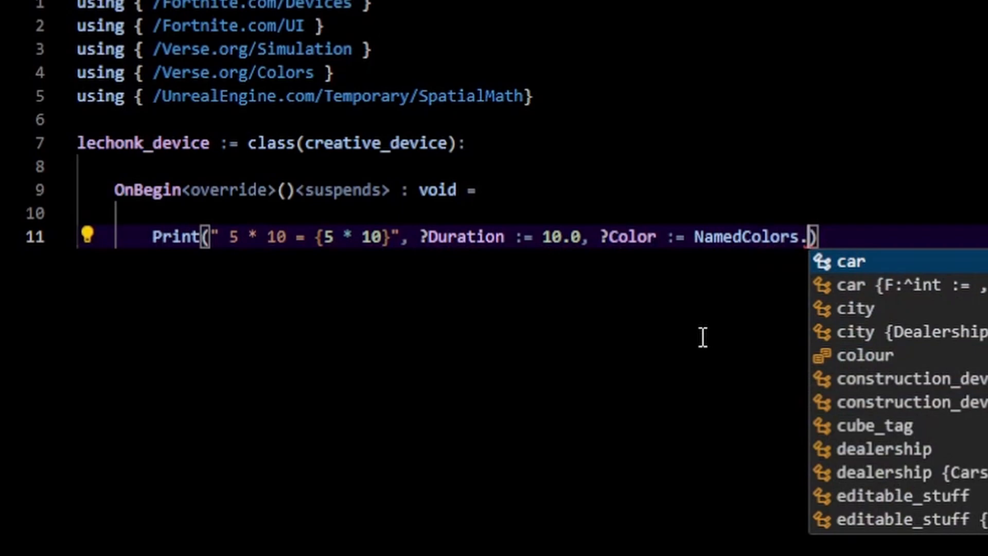
mouse_move(715, 252)
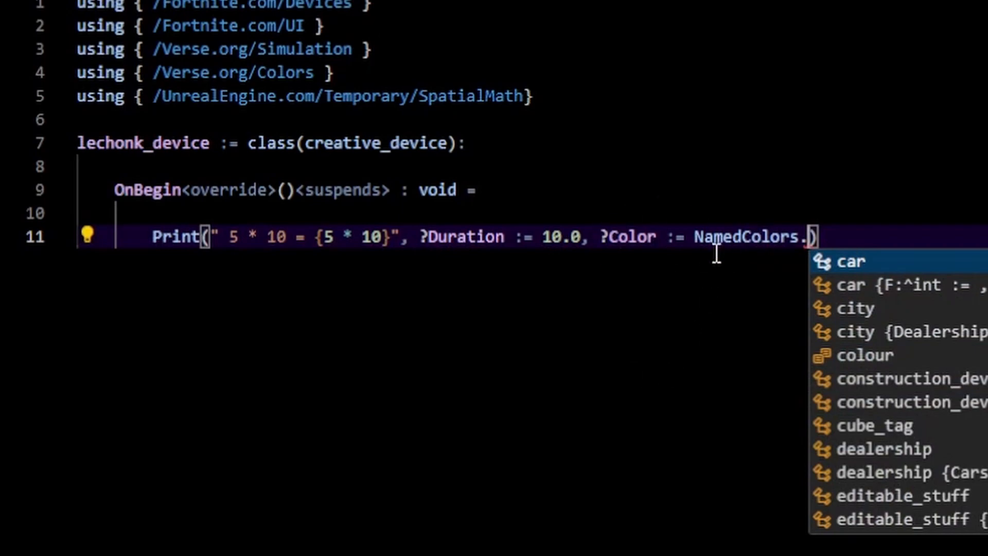
text(Red)
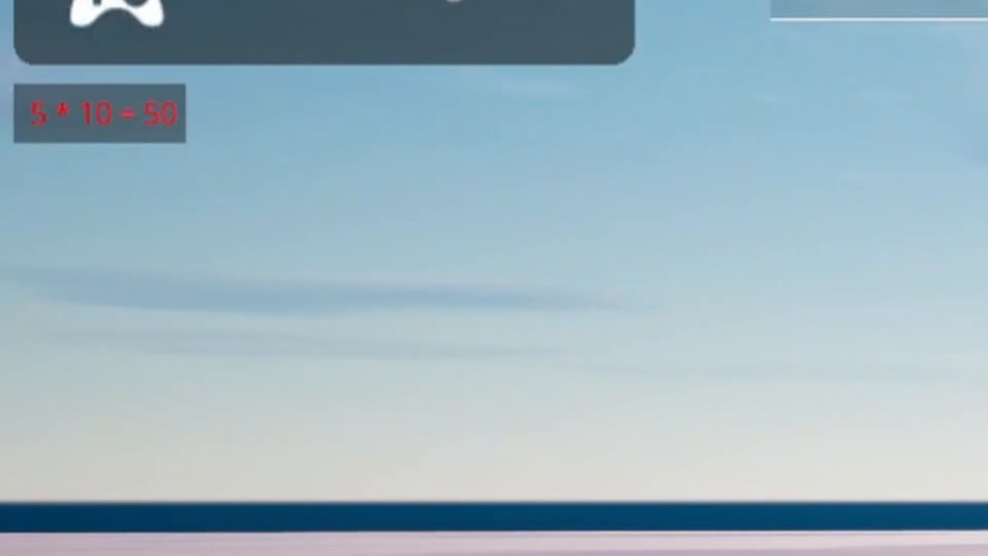
Step: Show the session log listing the printed "5 * 10 = 50" entry
click(627, 29)
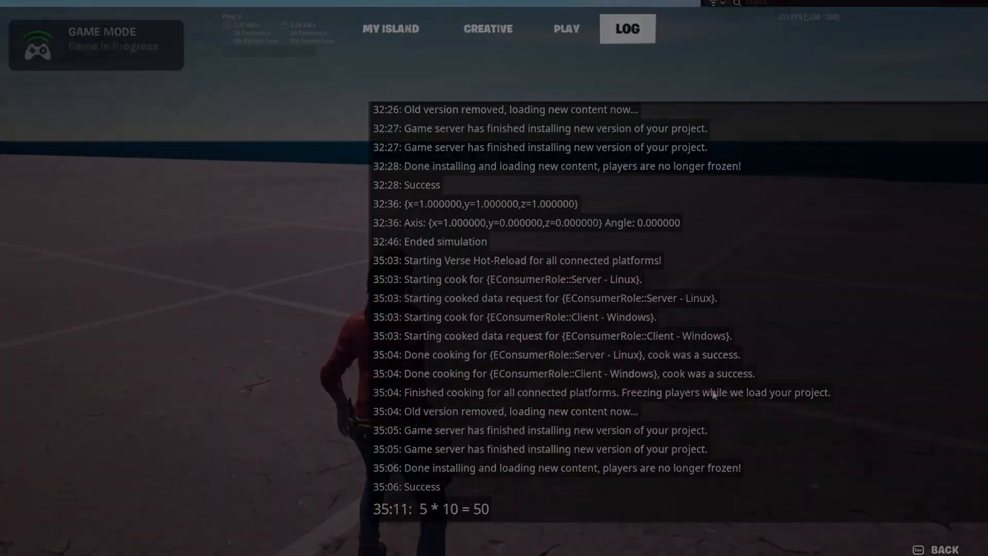